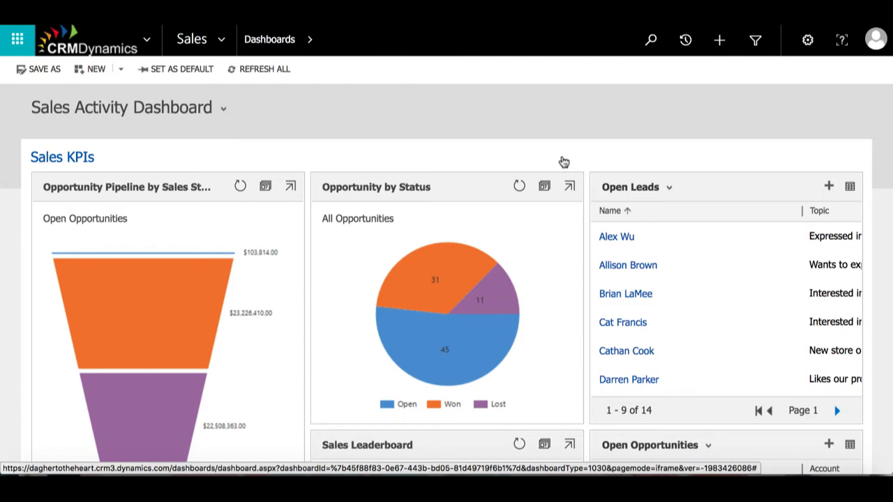
mouse_move(706, 80)
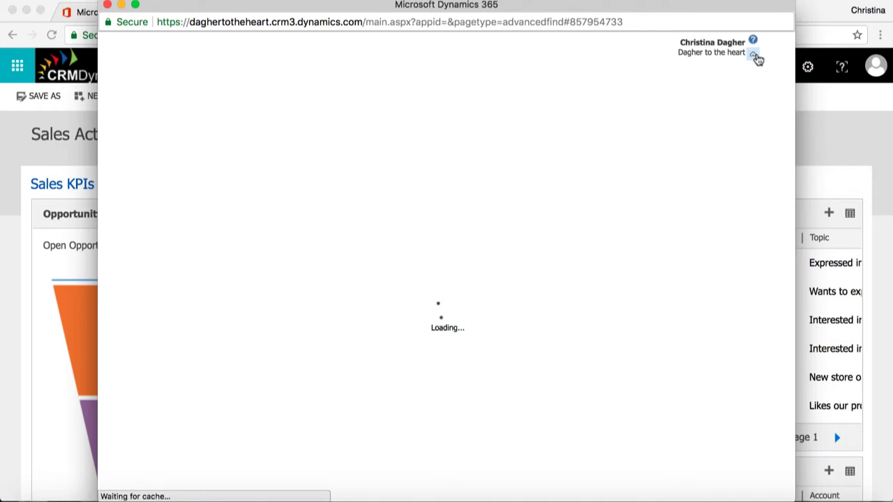
mouse_move(757, 58)
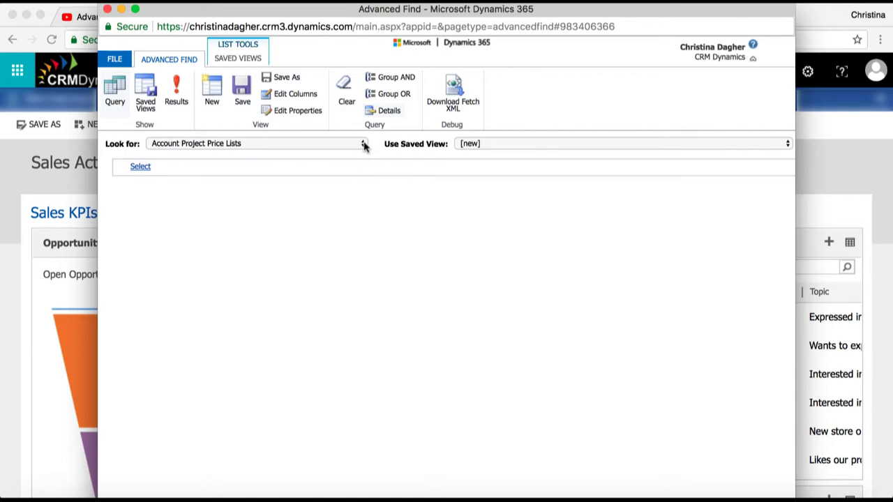
Search Opportunities starting from the Open Opportunities saved view
click(362, 143)
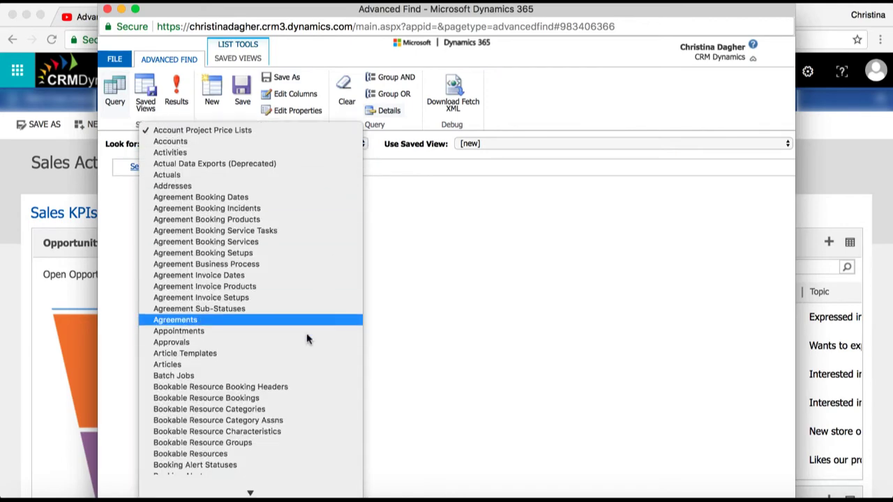
scroll(down, 3)
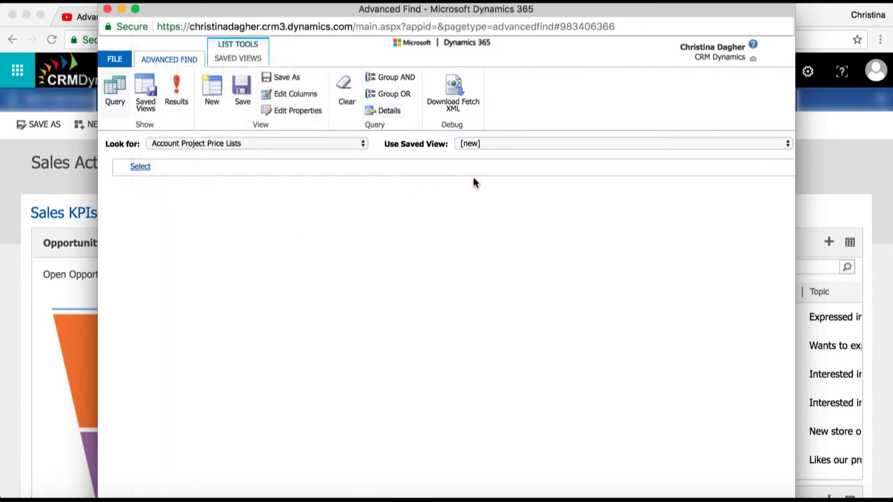
click(787, 143)
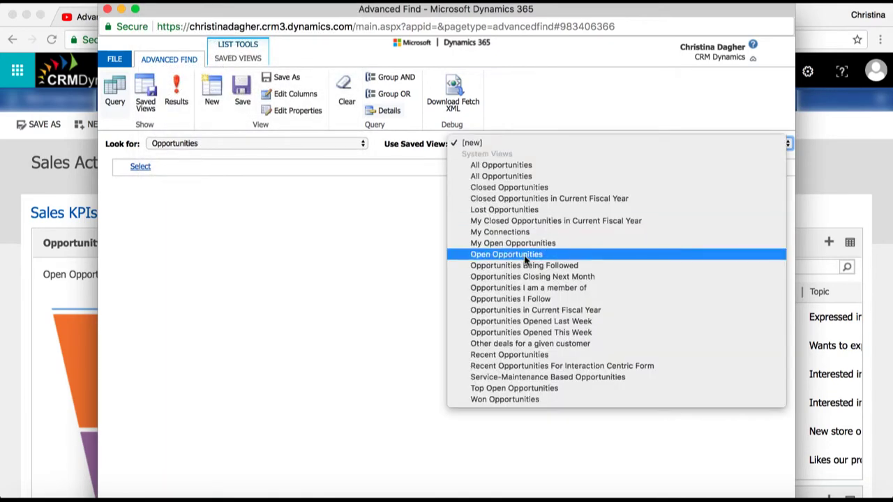
click(506, 254)
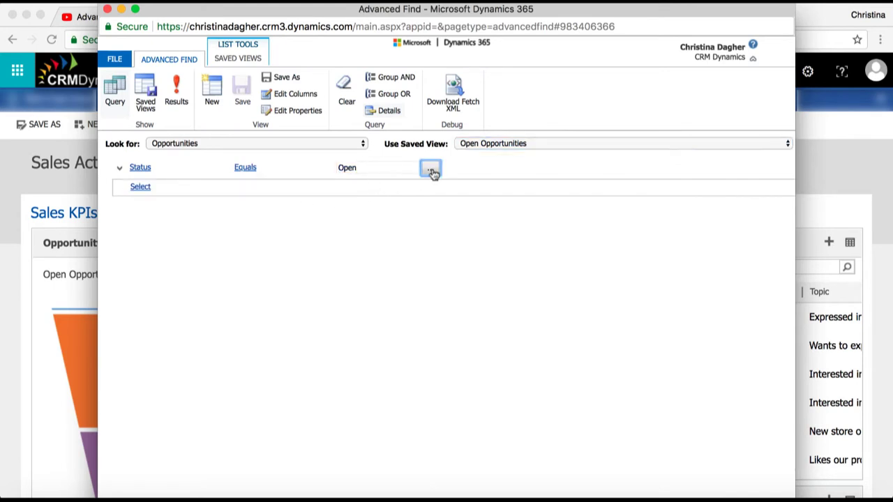
Add Won to the Status values alongside Open
click(430, 167)
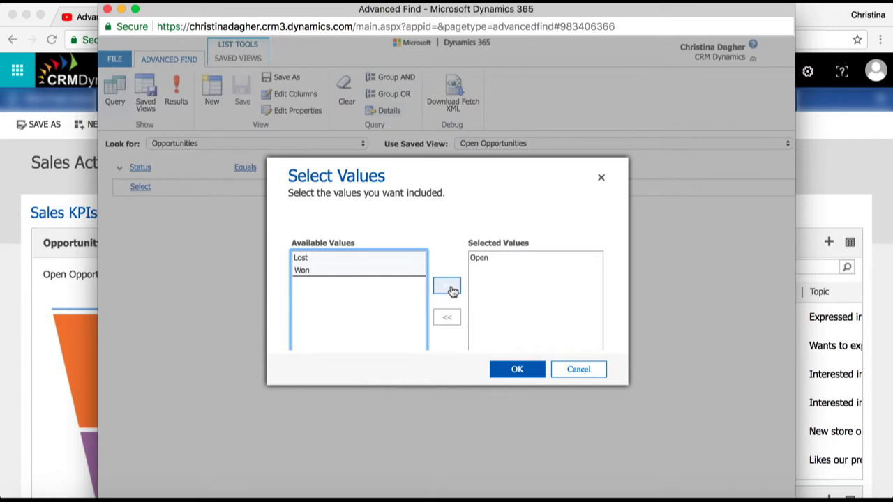
click(517, 369)
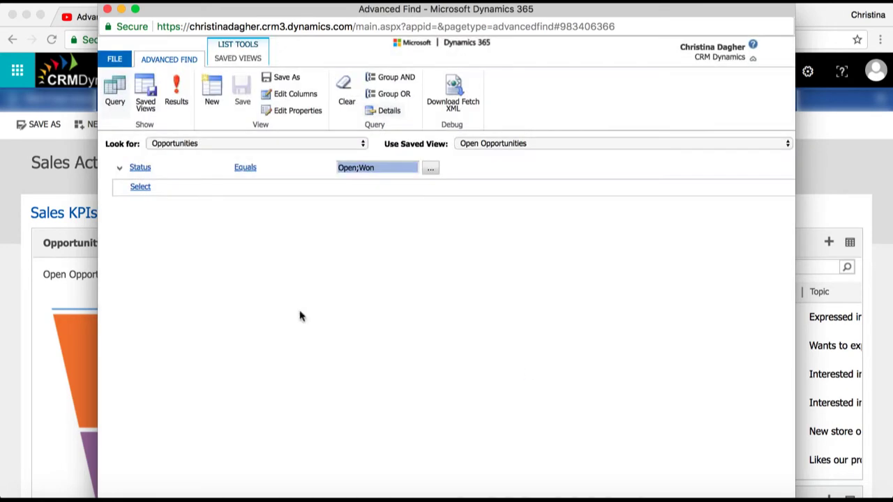
click(141, 187)
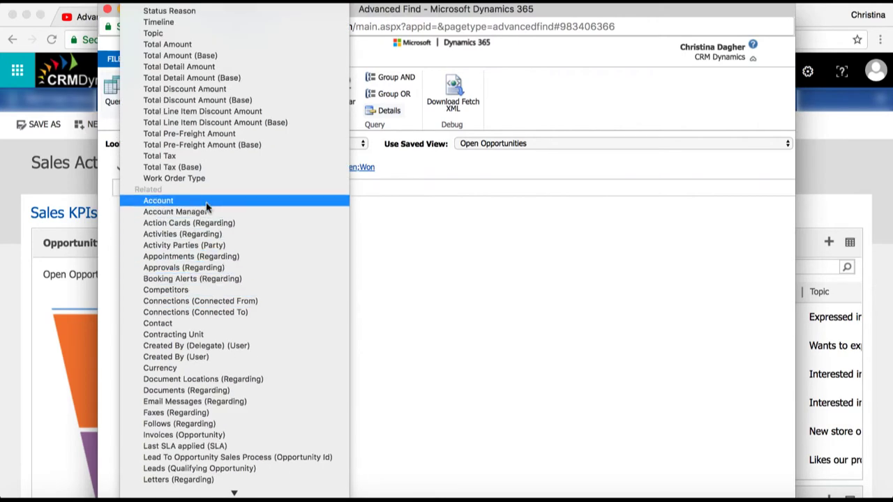
Filter on the related Account's Industry equal to Consulting or Consumer Services
click(157, 200)
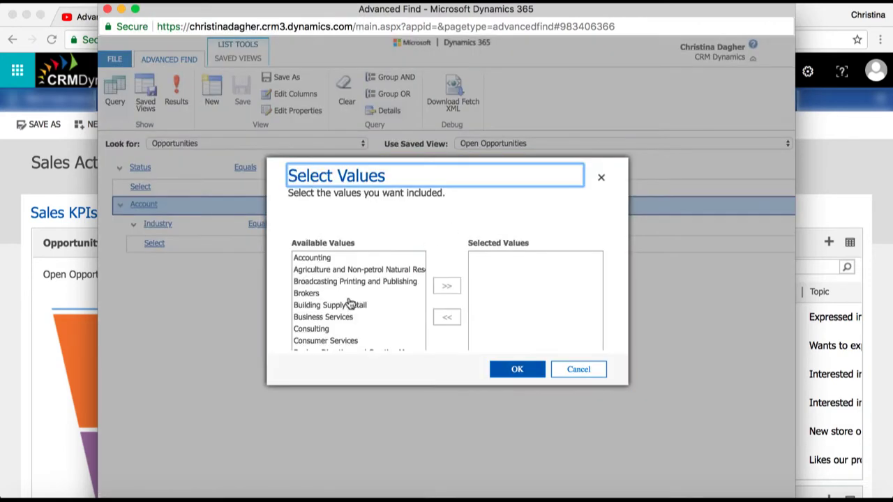
click(446, 285)
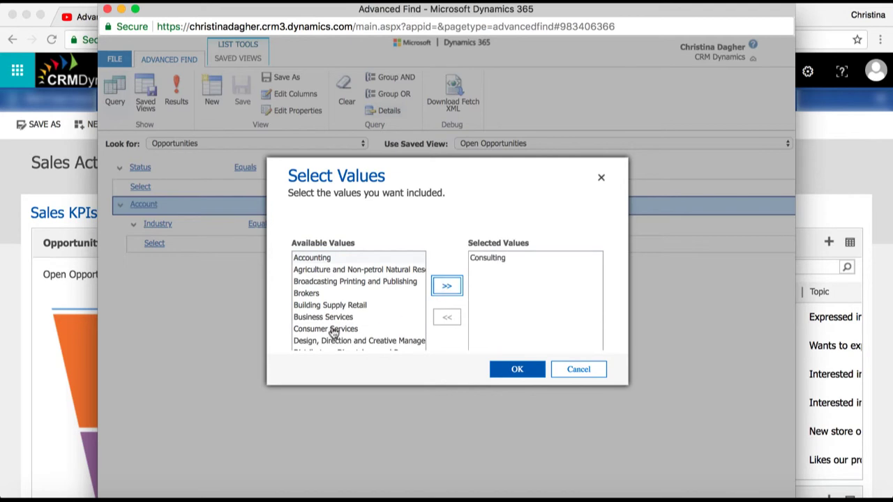
click(446, 285)
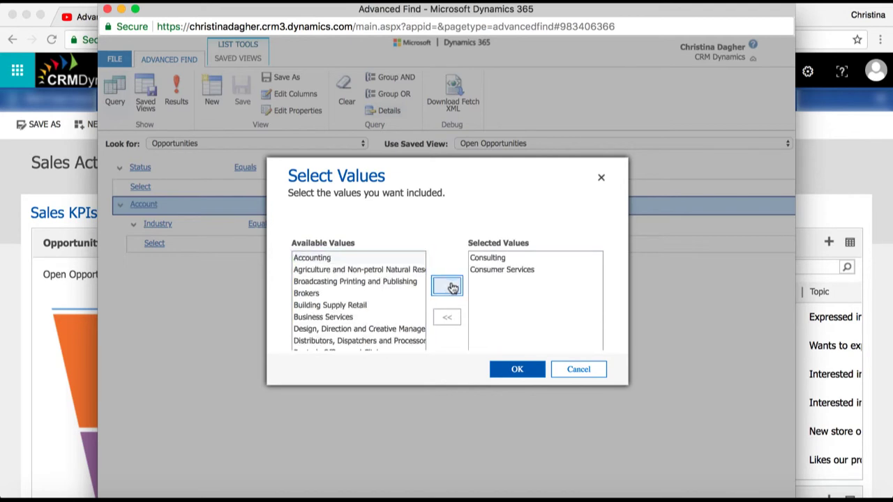
click(517, 369)
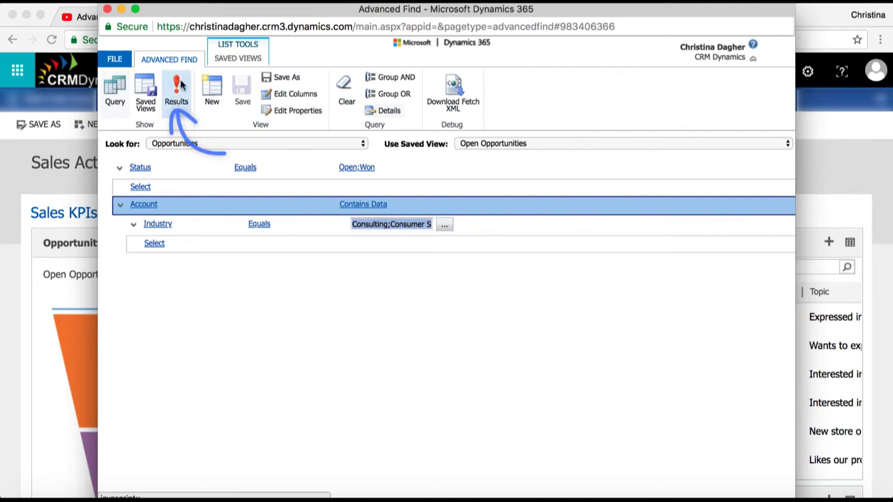
click(175, 90)
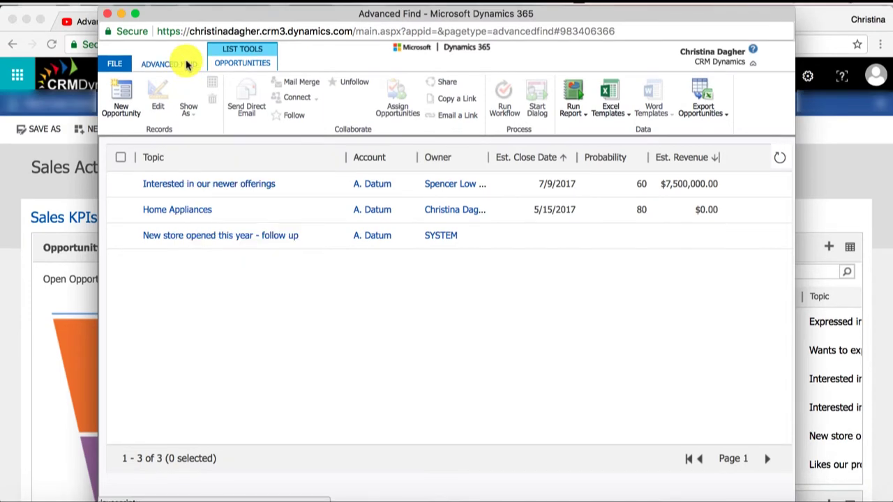
click(169, 65)
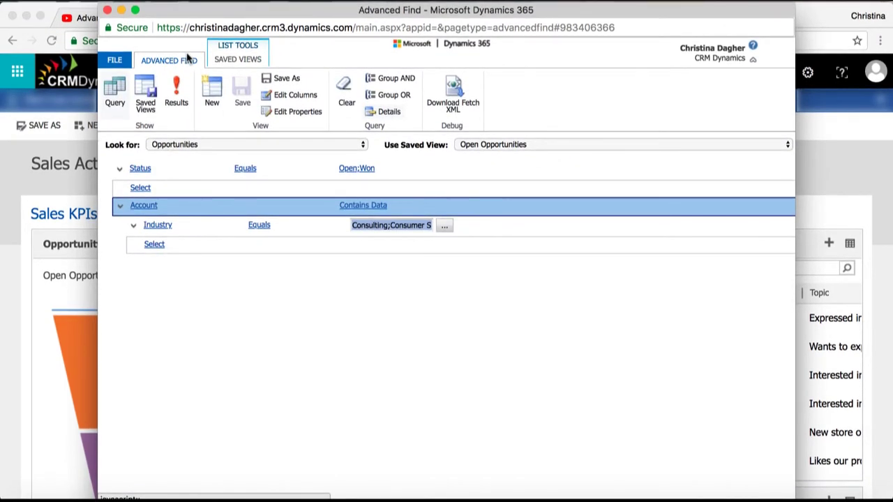
mouse_move(169, 60)
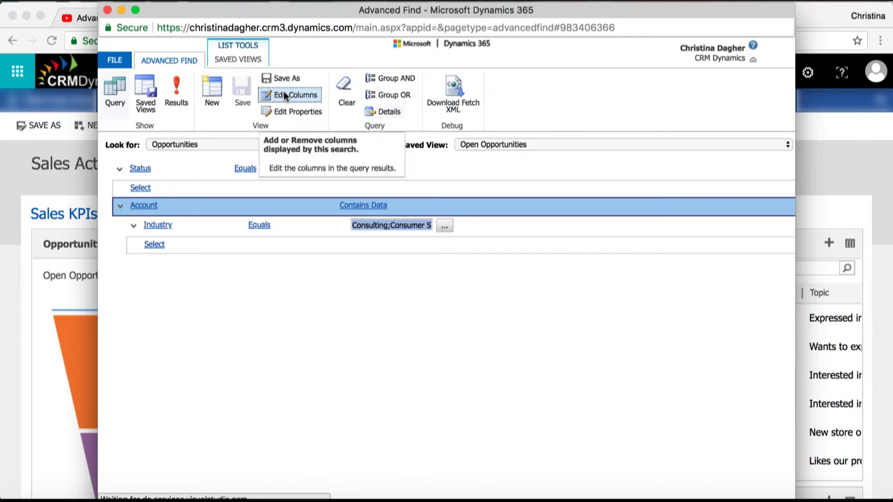
Add the Account's Industry as a result column, placed right after Topic
click(296, 94)
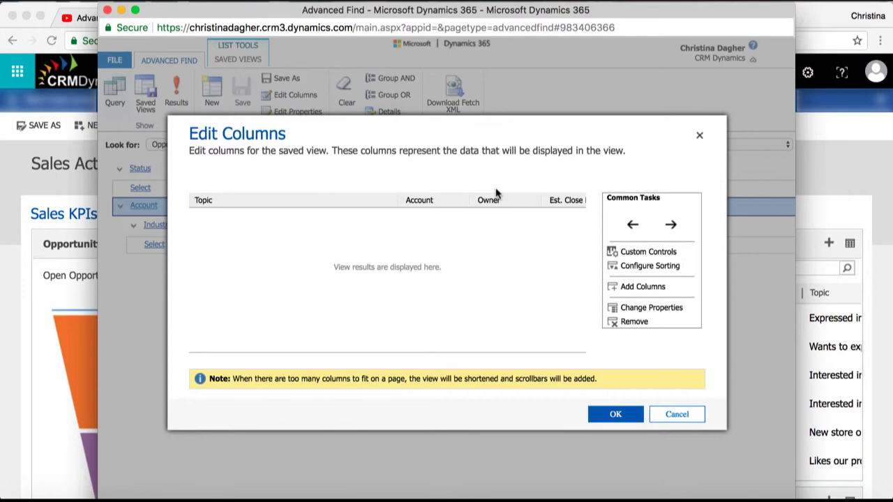
click(642, 287)
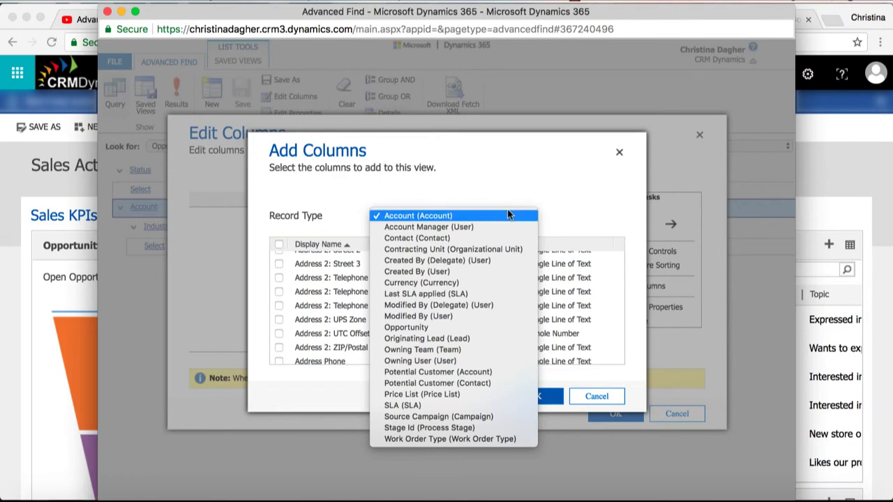
click(417, 215)
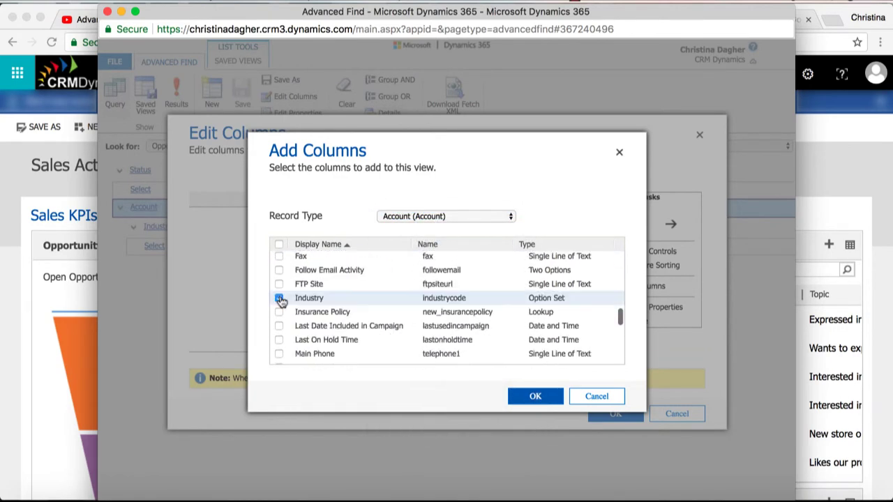
click(535, 396)
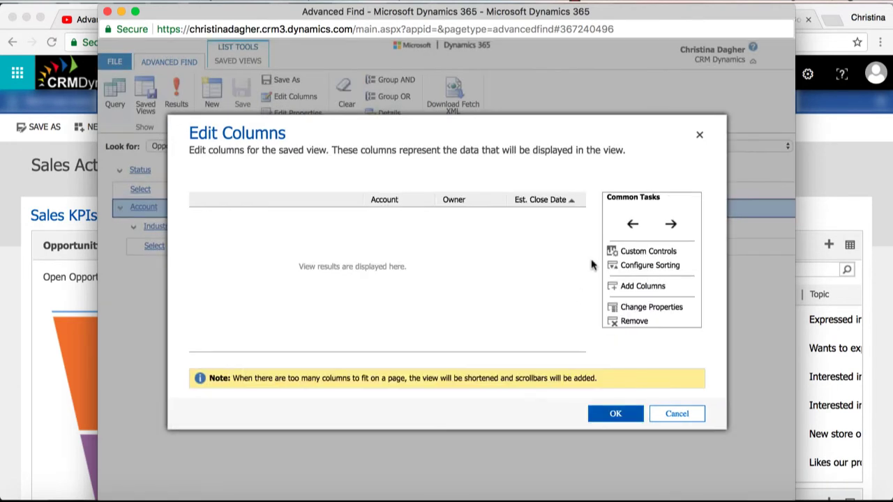
click(632, 224)
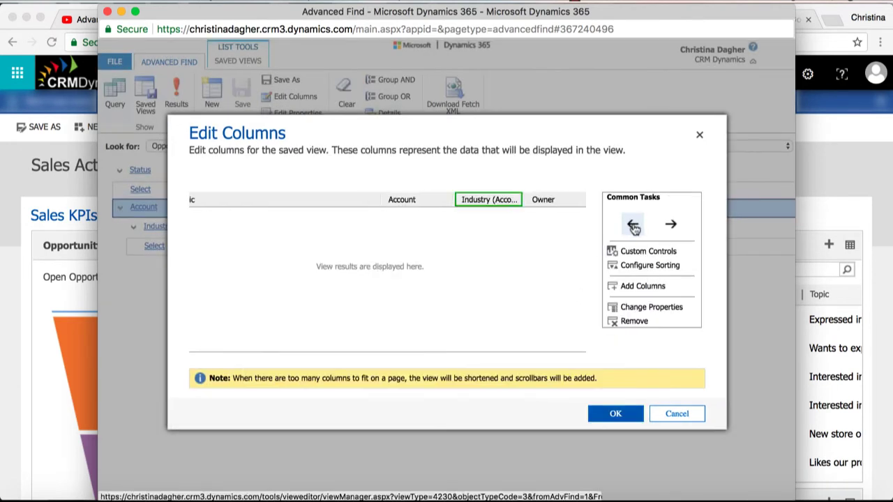
click(632, 224)
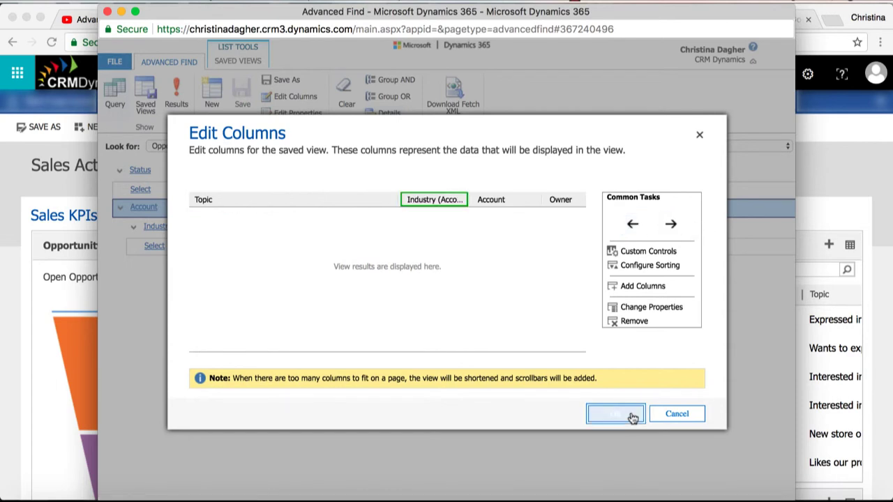
click(616, 414)
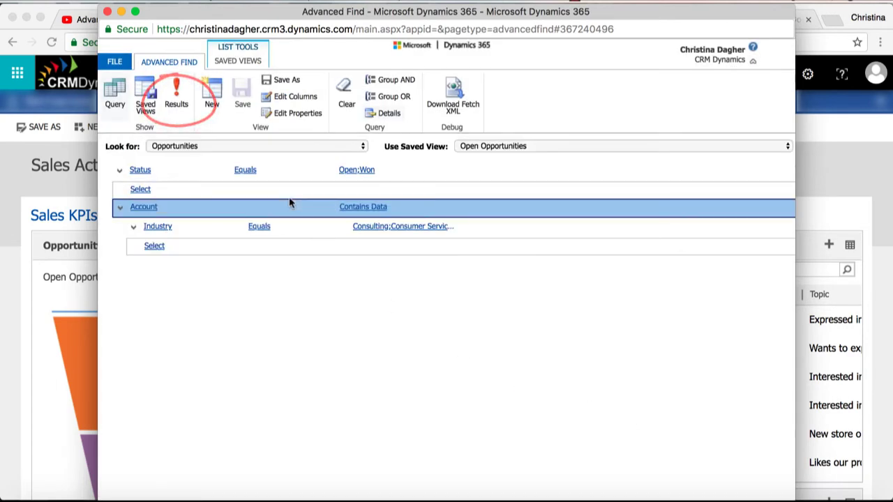
Run the query to list the three A. Datum opportunities with Industry
click(175, 95)
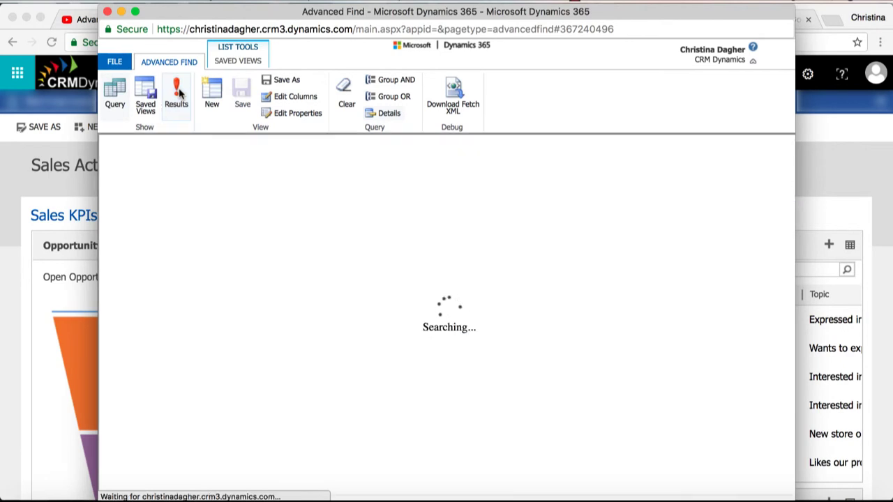
click(176, 94)
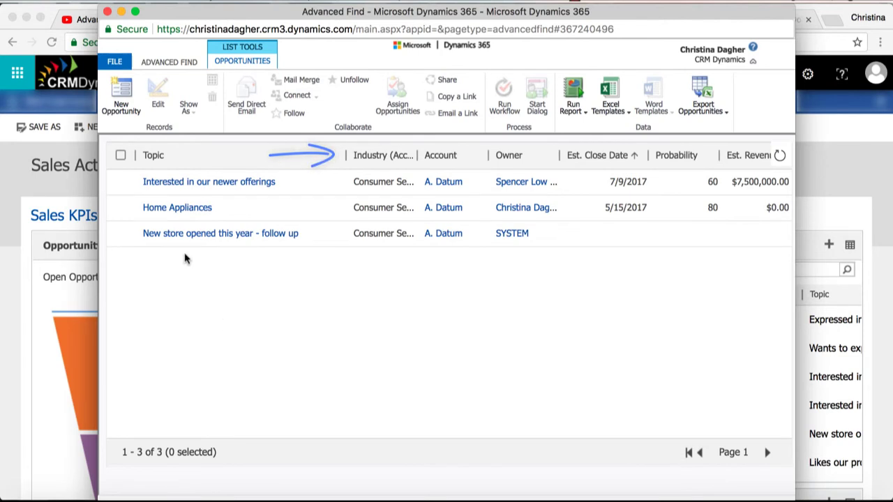
mouse_move(287, 268)
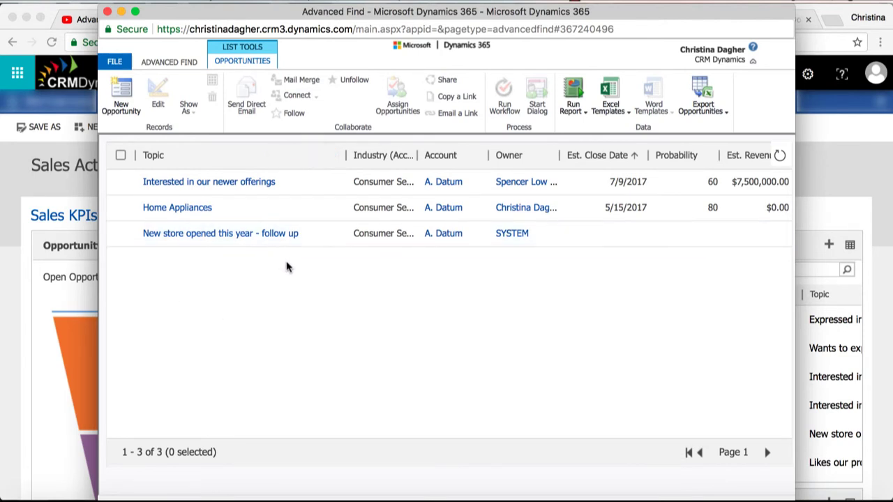
mouse_move(324, 270)
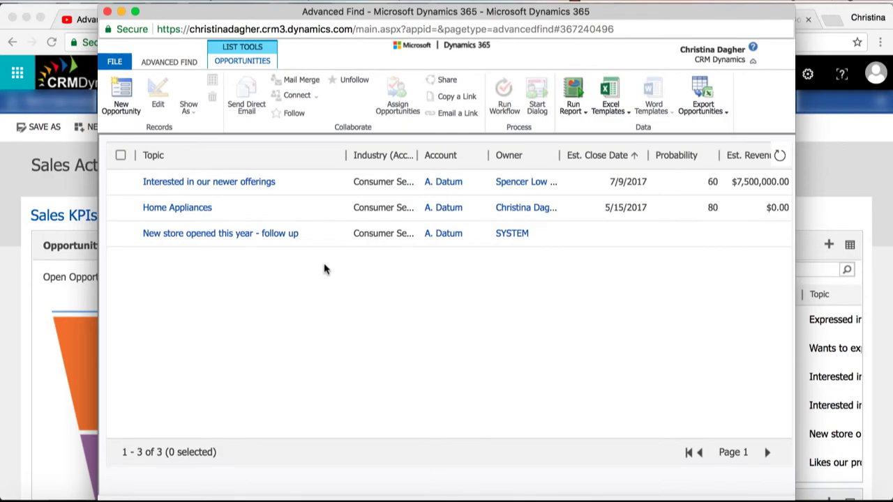